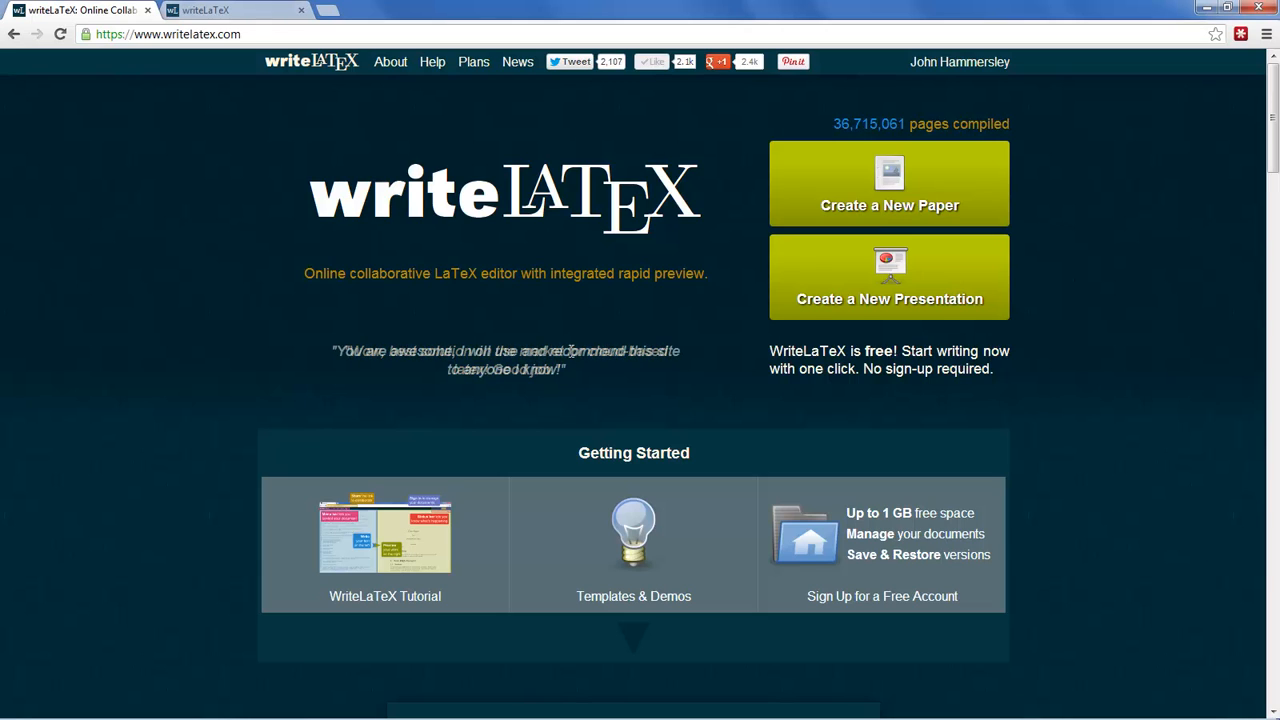
mouse_move(474, 62)
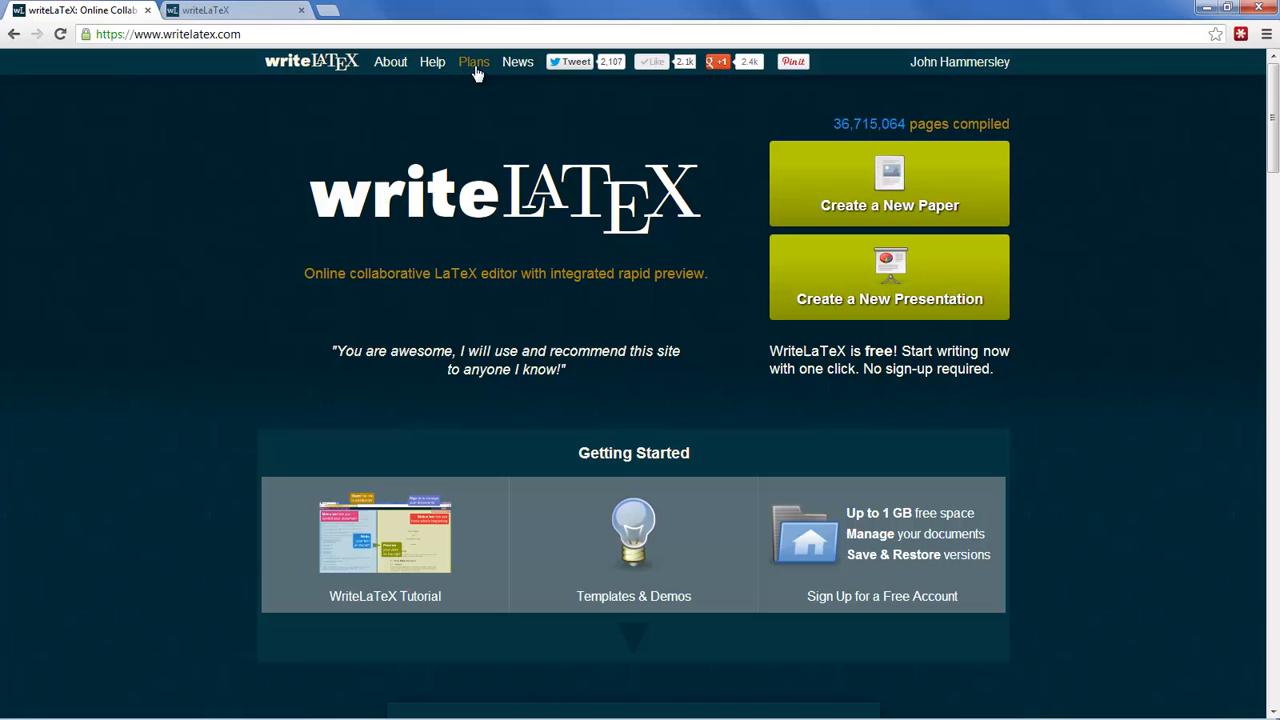
mouse_move(205, 34)
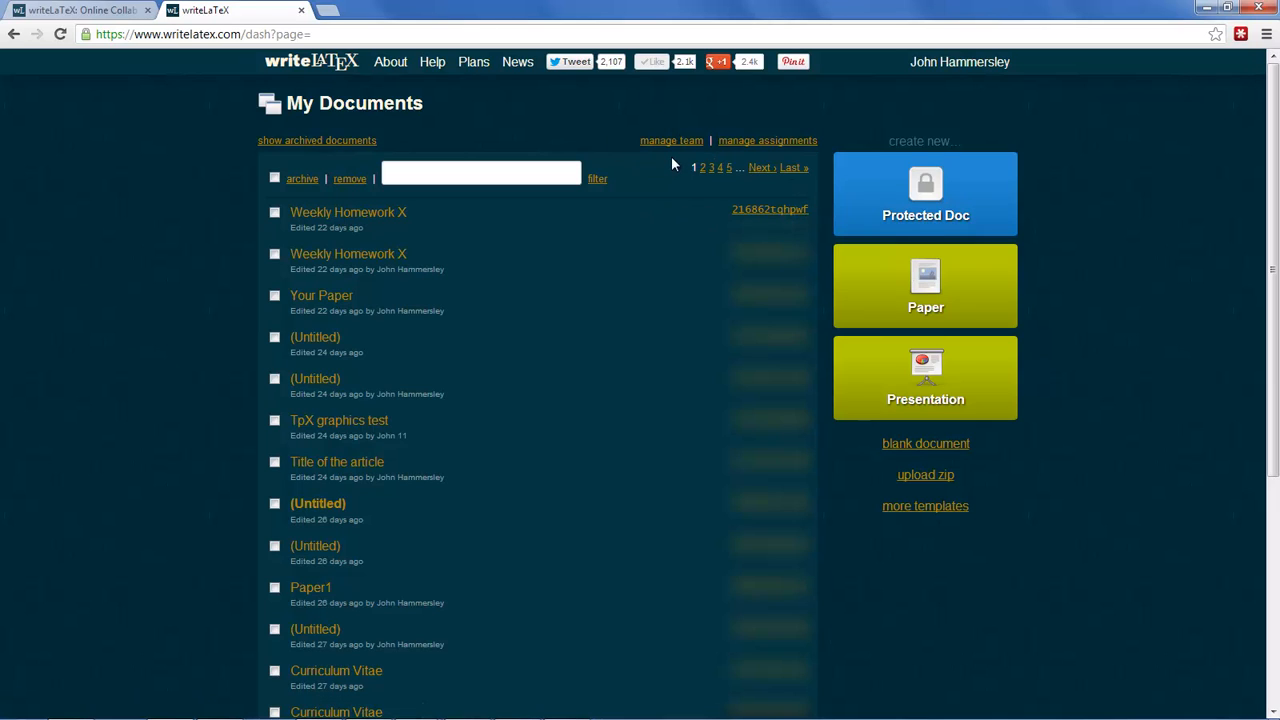
mouse_move(673, 163)
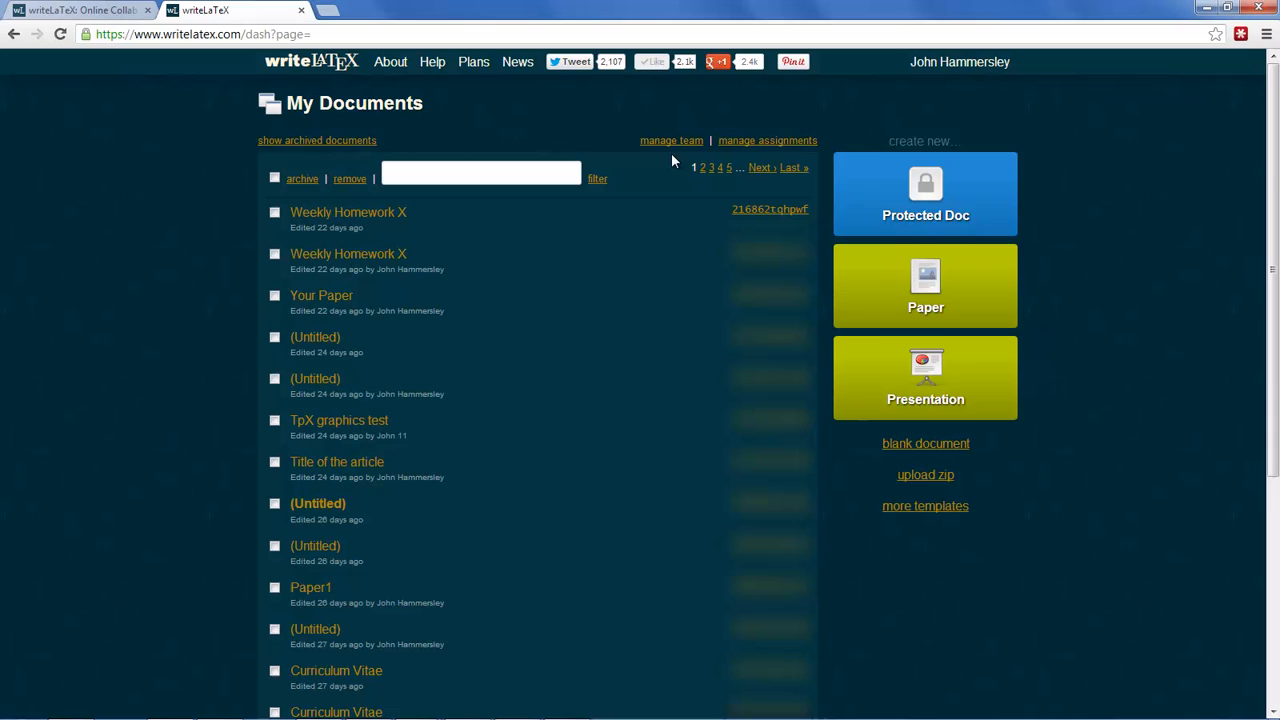
mouse_move(782, 160)
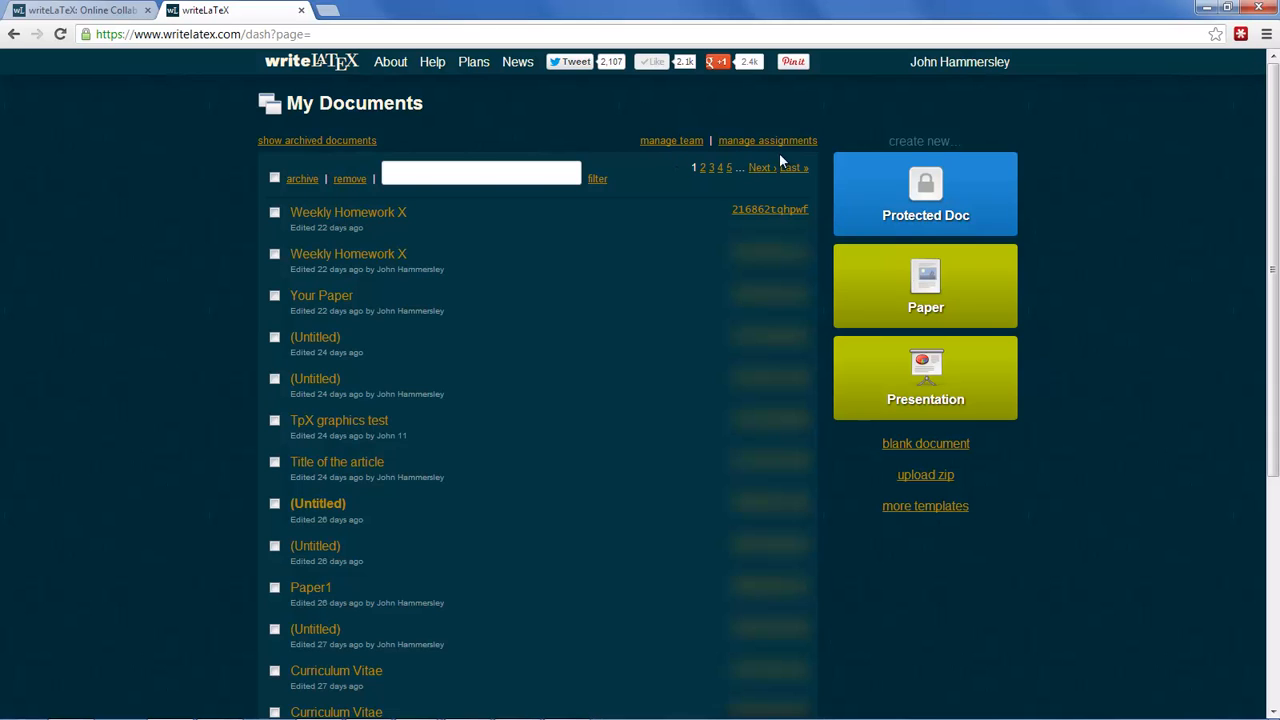
mouse_move(813, 160)
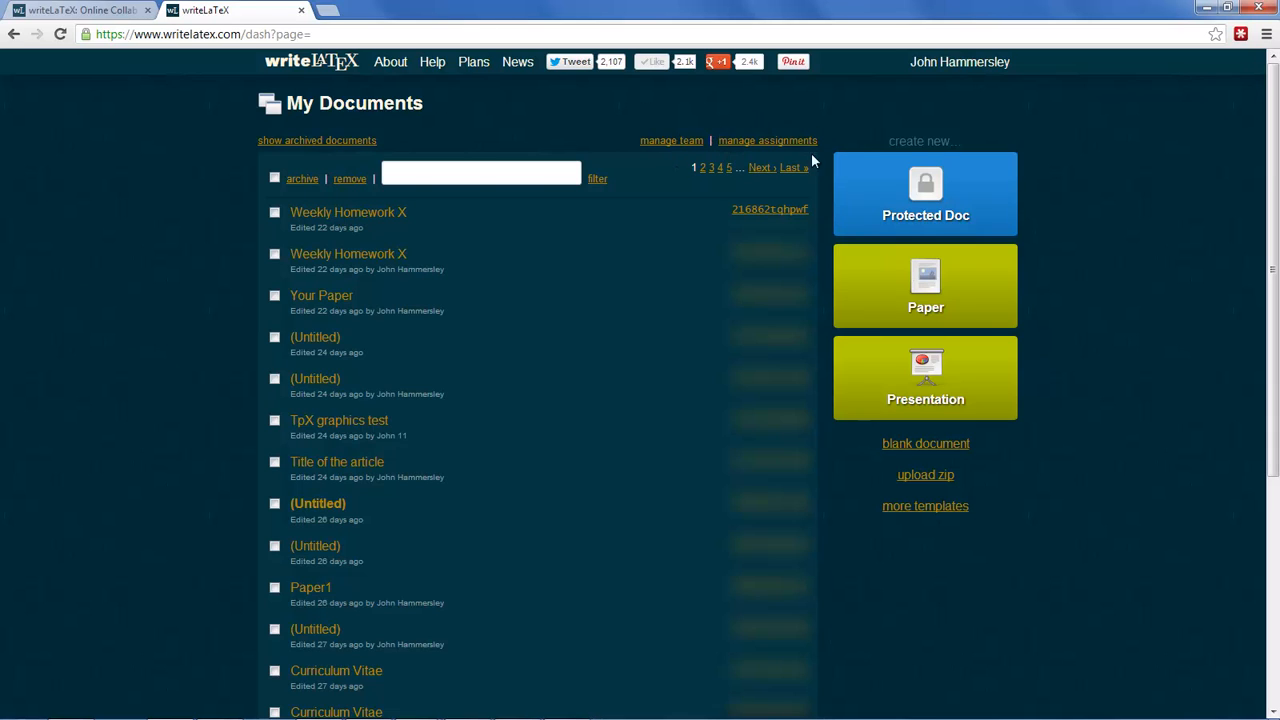
mouse_move(725, 160)
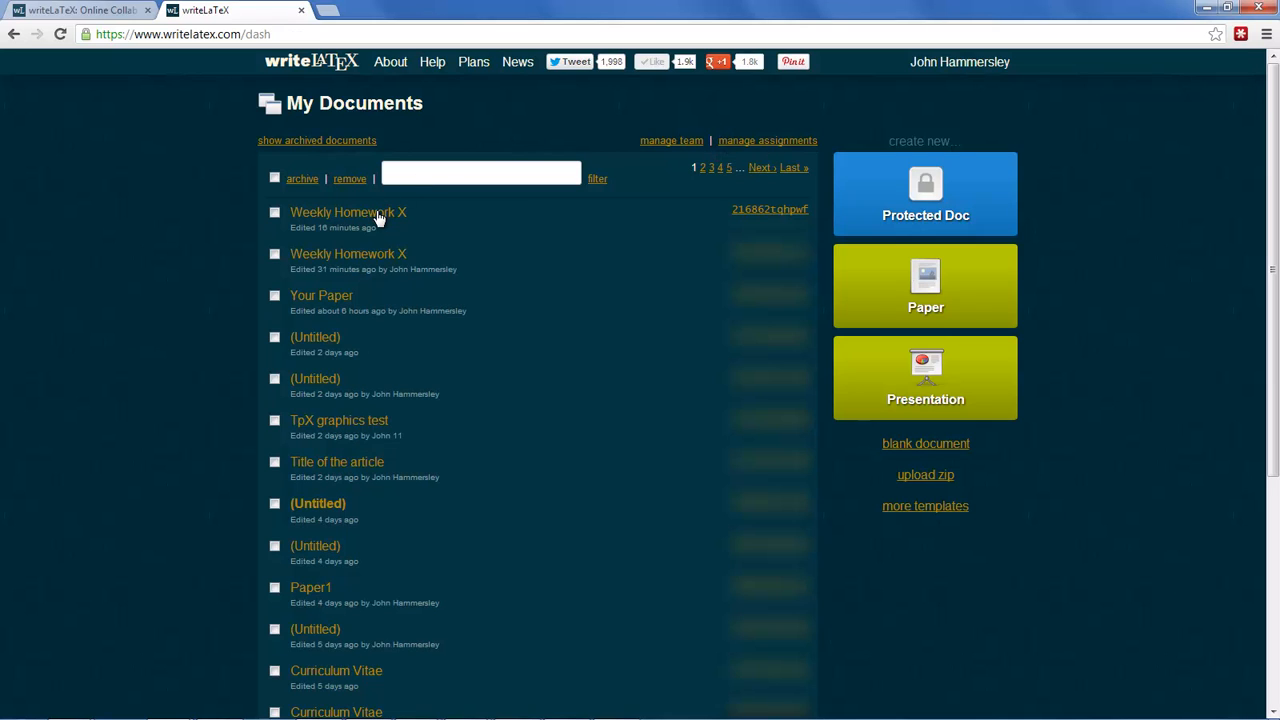
Step: Open Weekly Homework X and publish it as an assignment from the share options
click(348, 212)
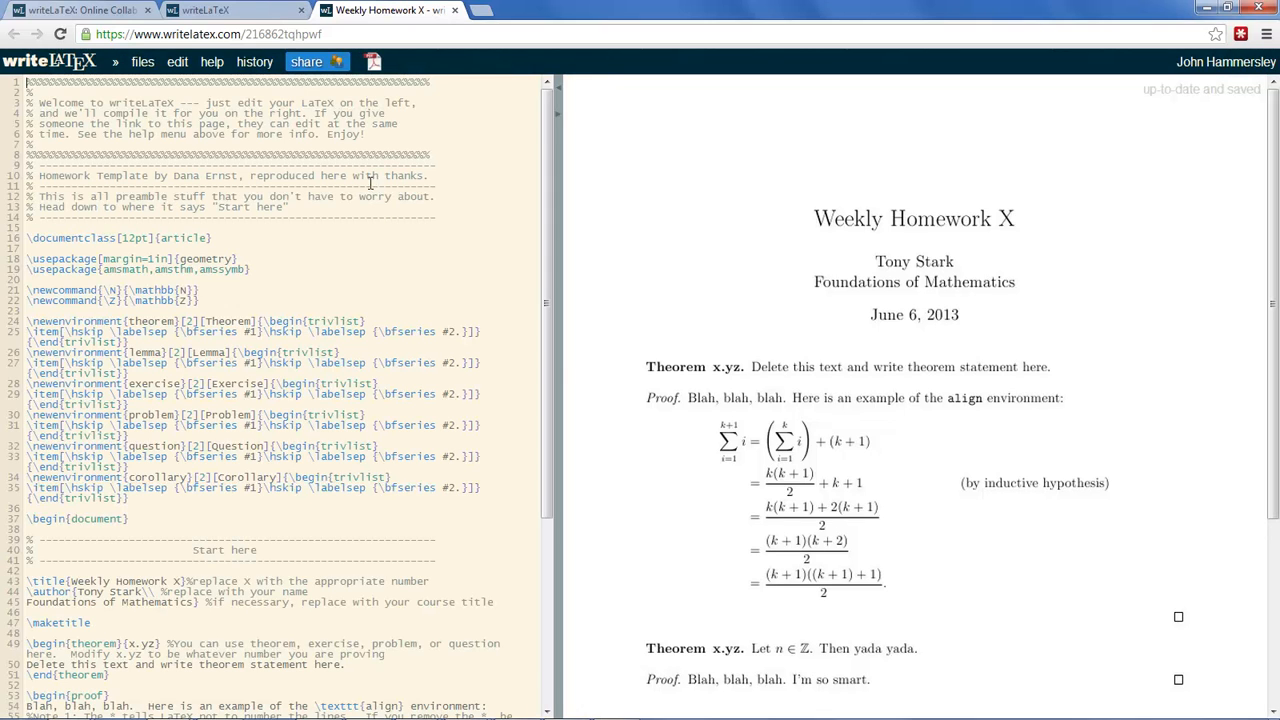
click(306, 62)
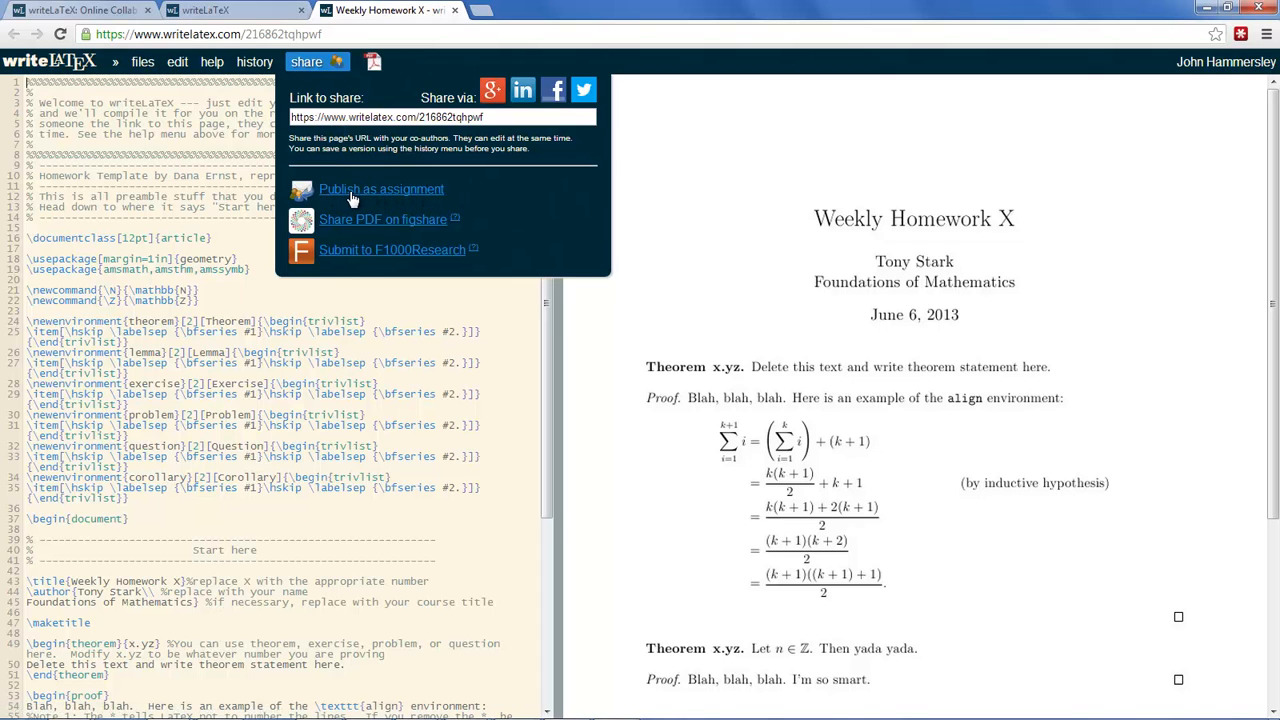
mouse_move(463, 197)
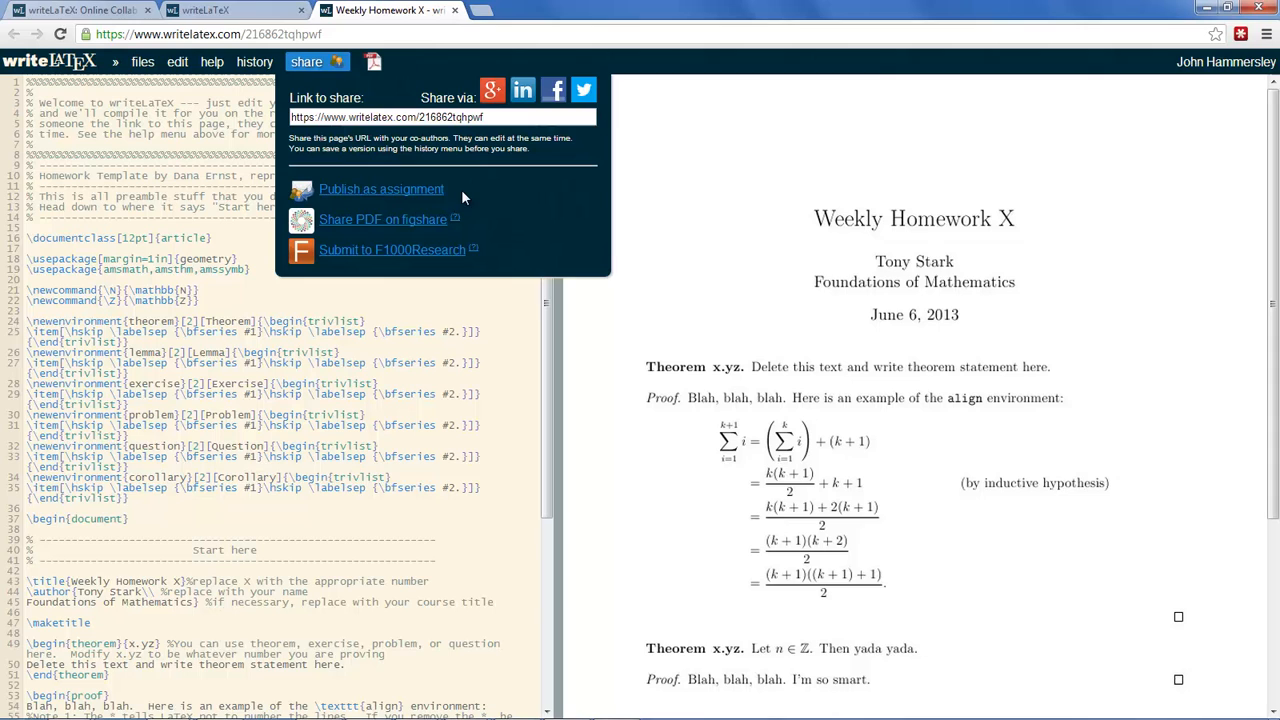
click(381, 189)
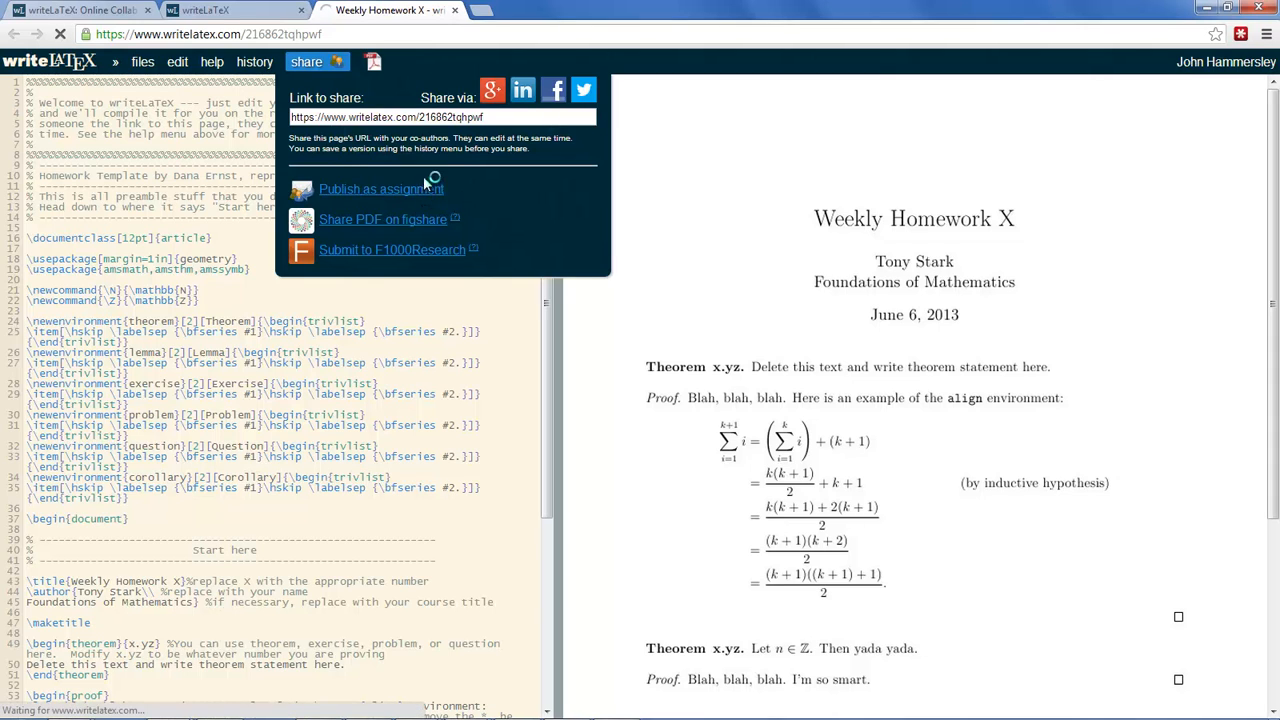
click(380, 189)
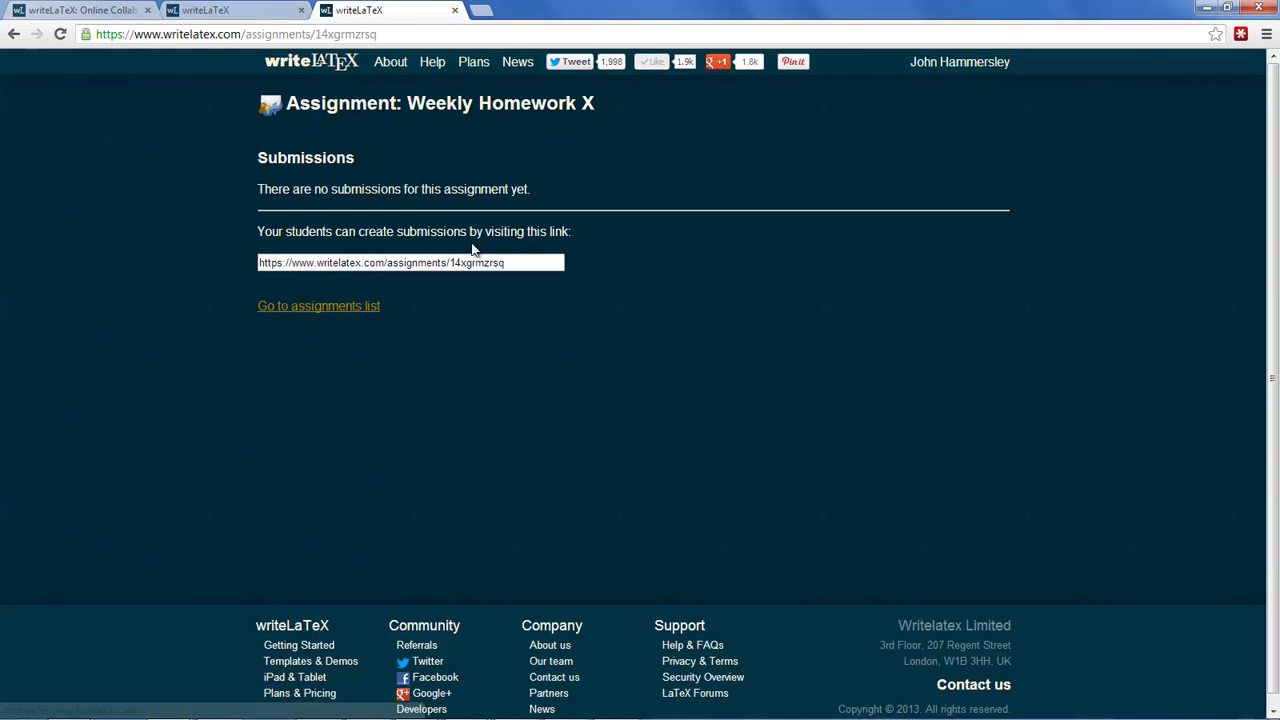
mouse_move(393, 268)
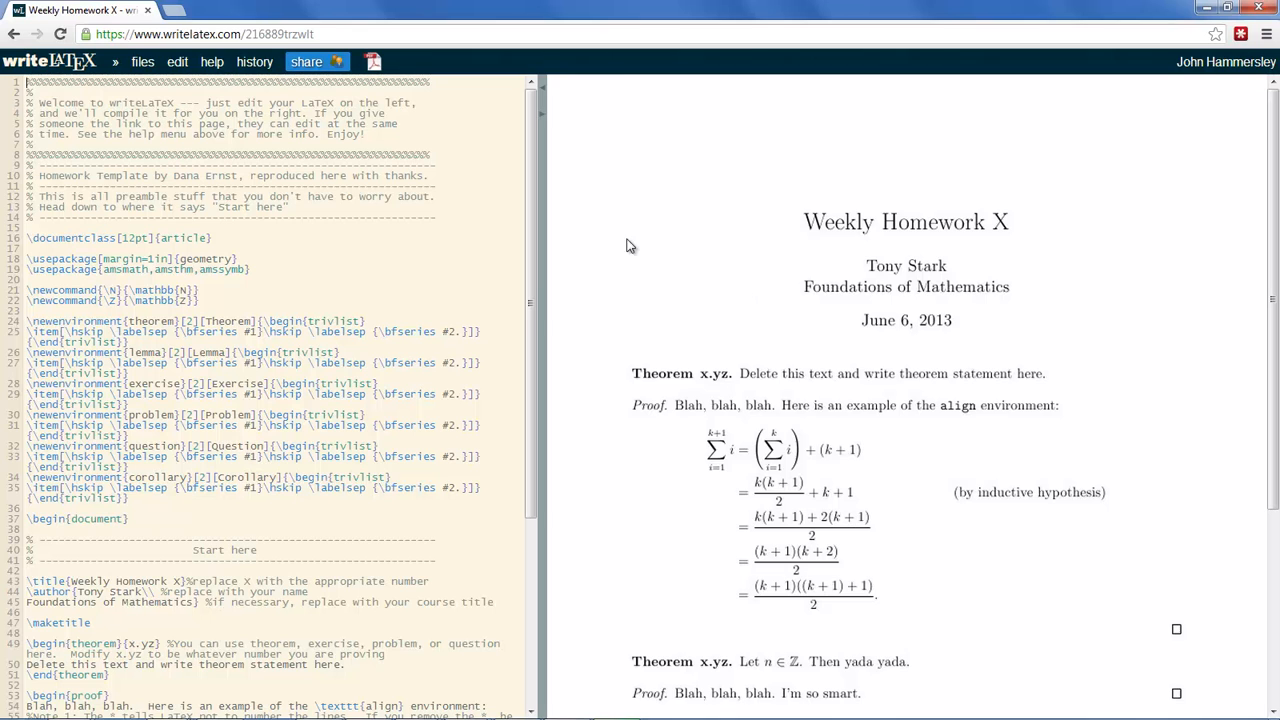
Step: Submit the student copy of Weekly Homework X to the assignment via share
scroll(down, 3)
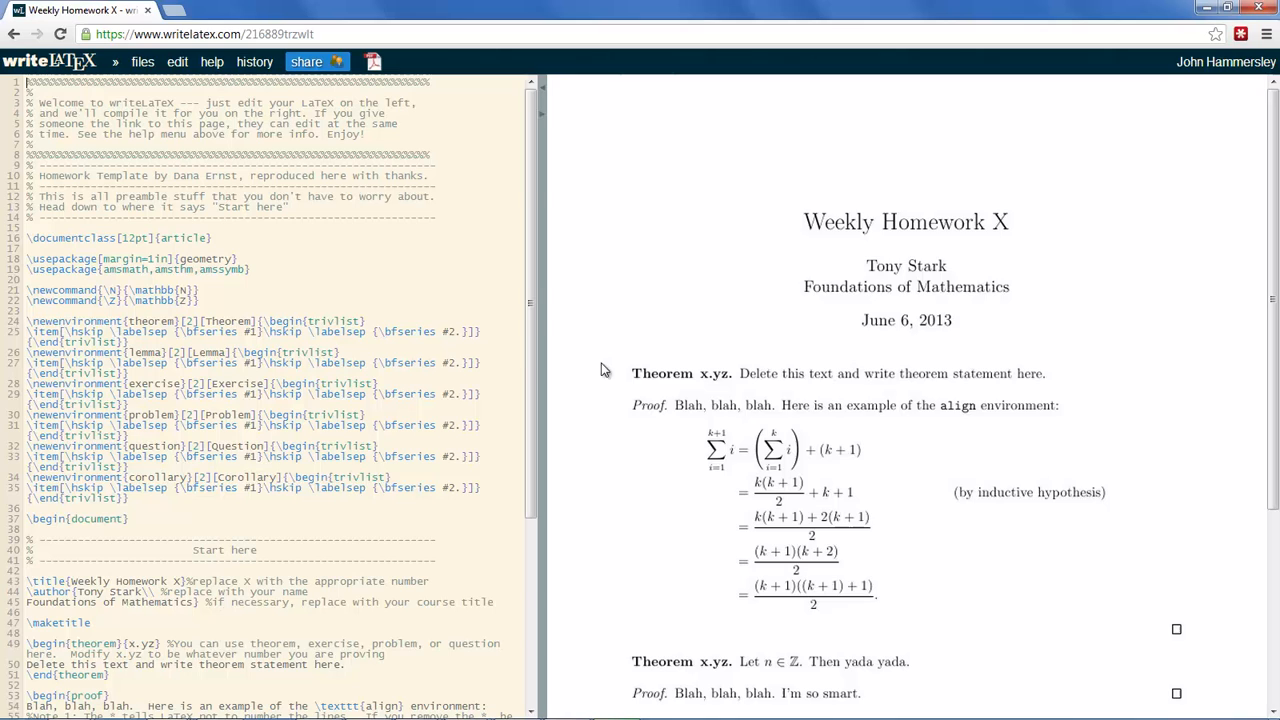
click(306, 62)
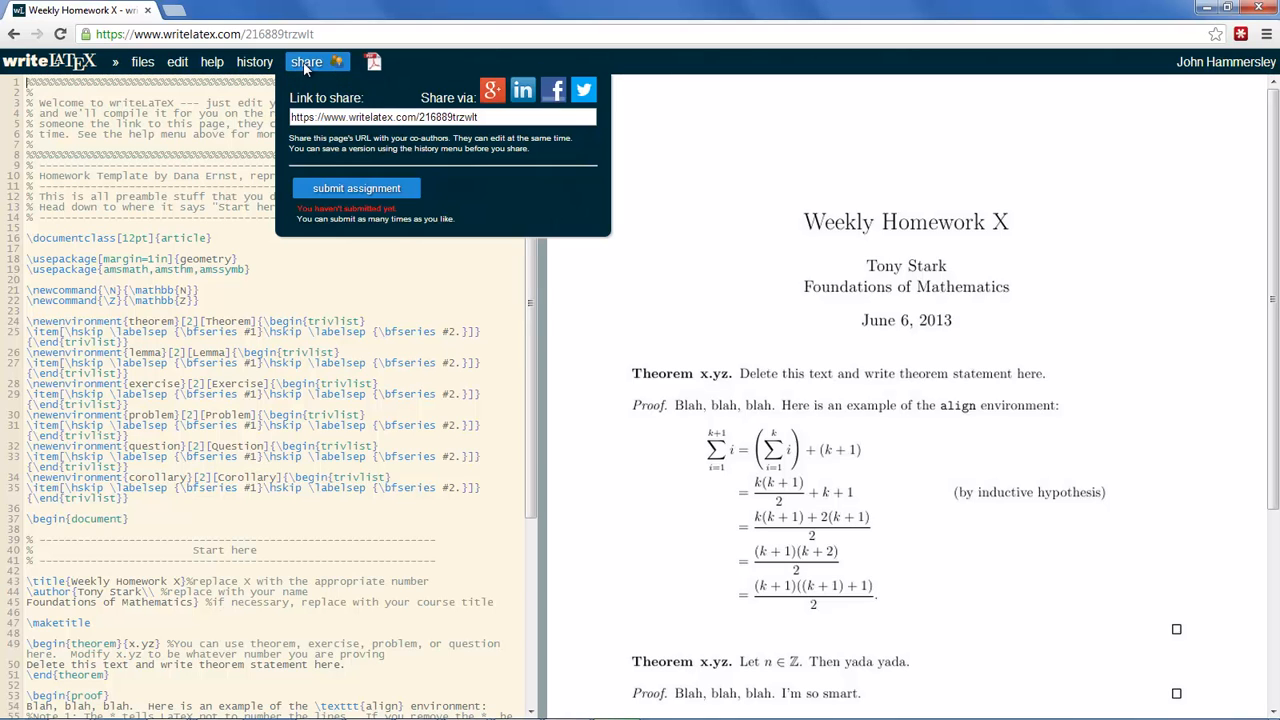
mouse_move(360, 185)
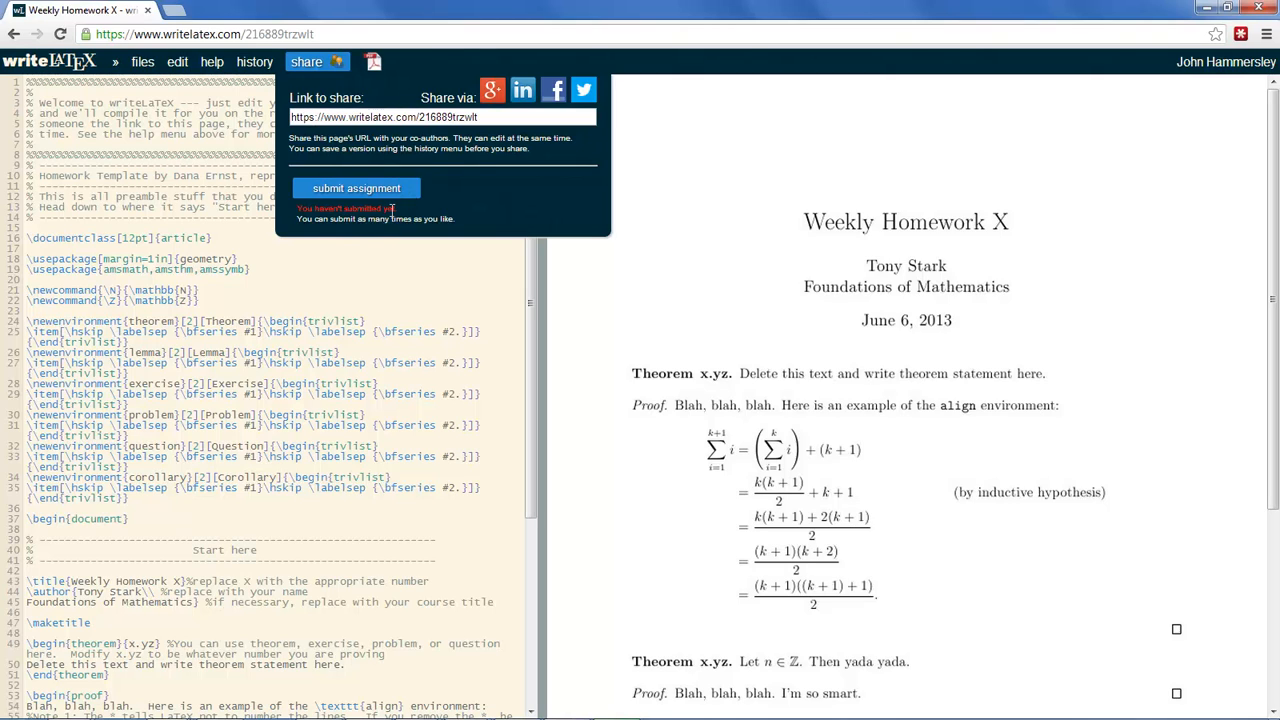
click(356, 188)
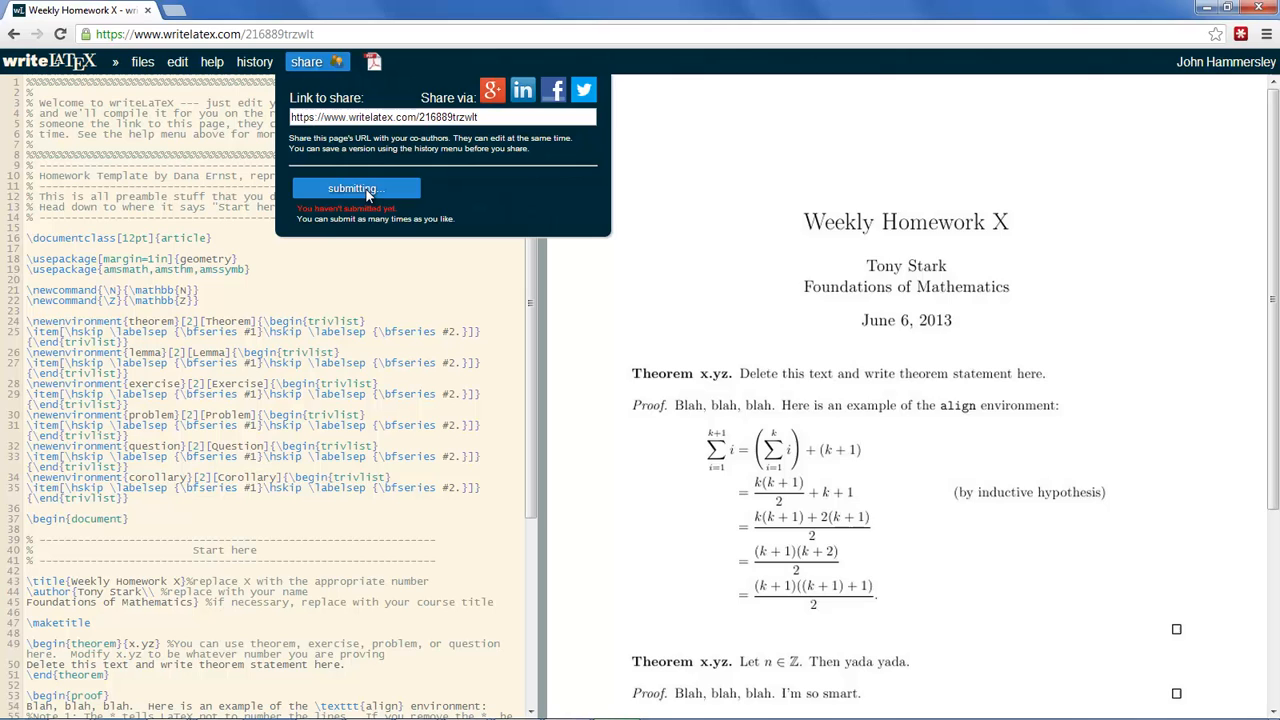
click(356, 188)
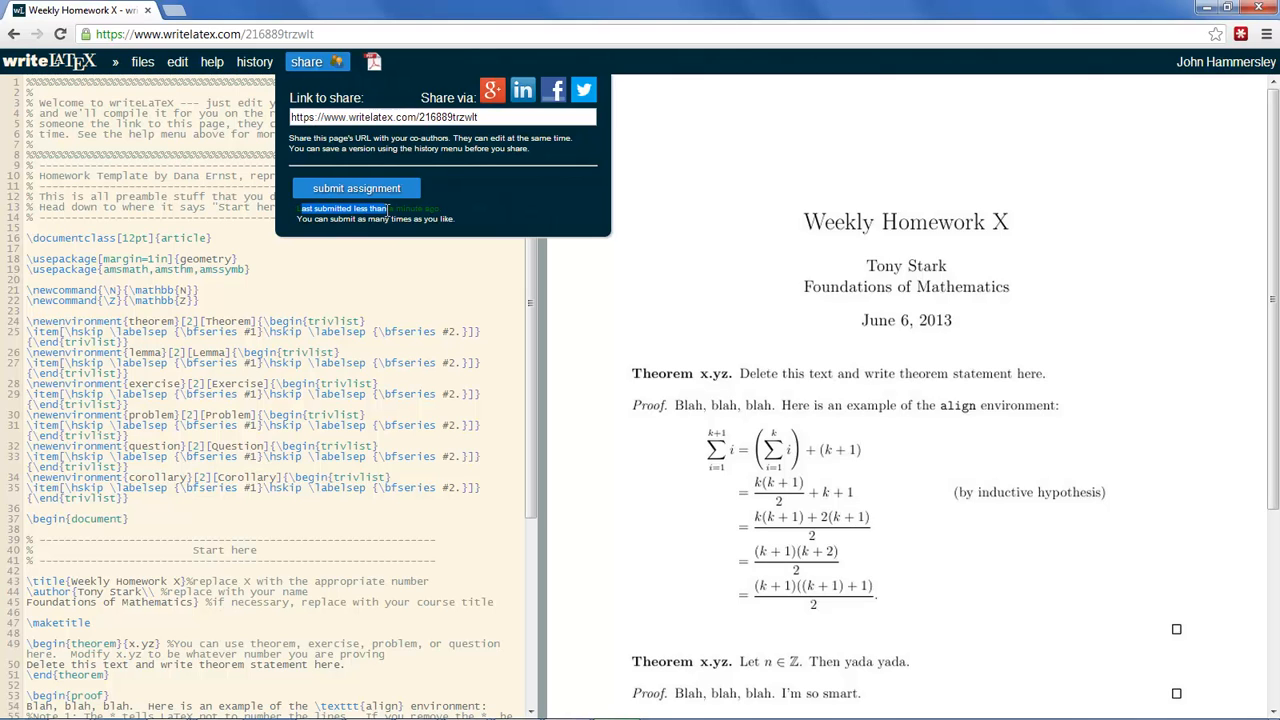
mouse_move(343, 208)
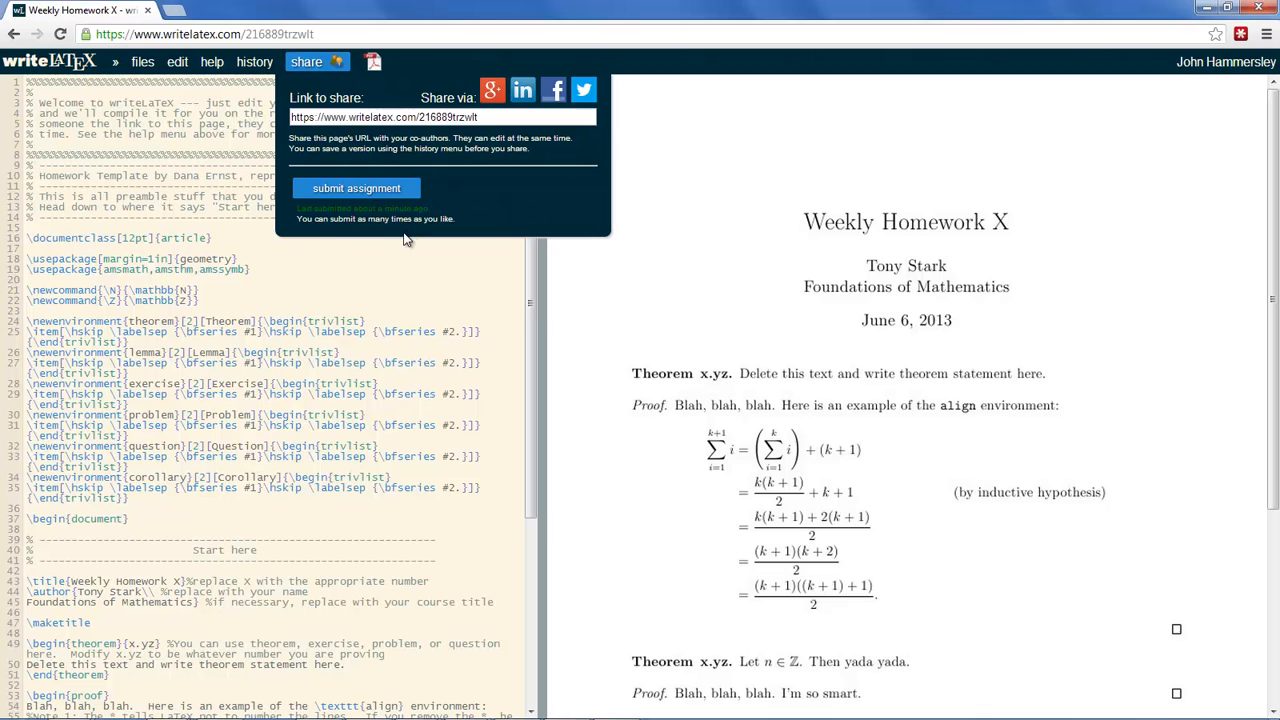
Step: Return to the Weekly Homework X submissions page showing the student's submission
click(356, 188)
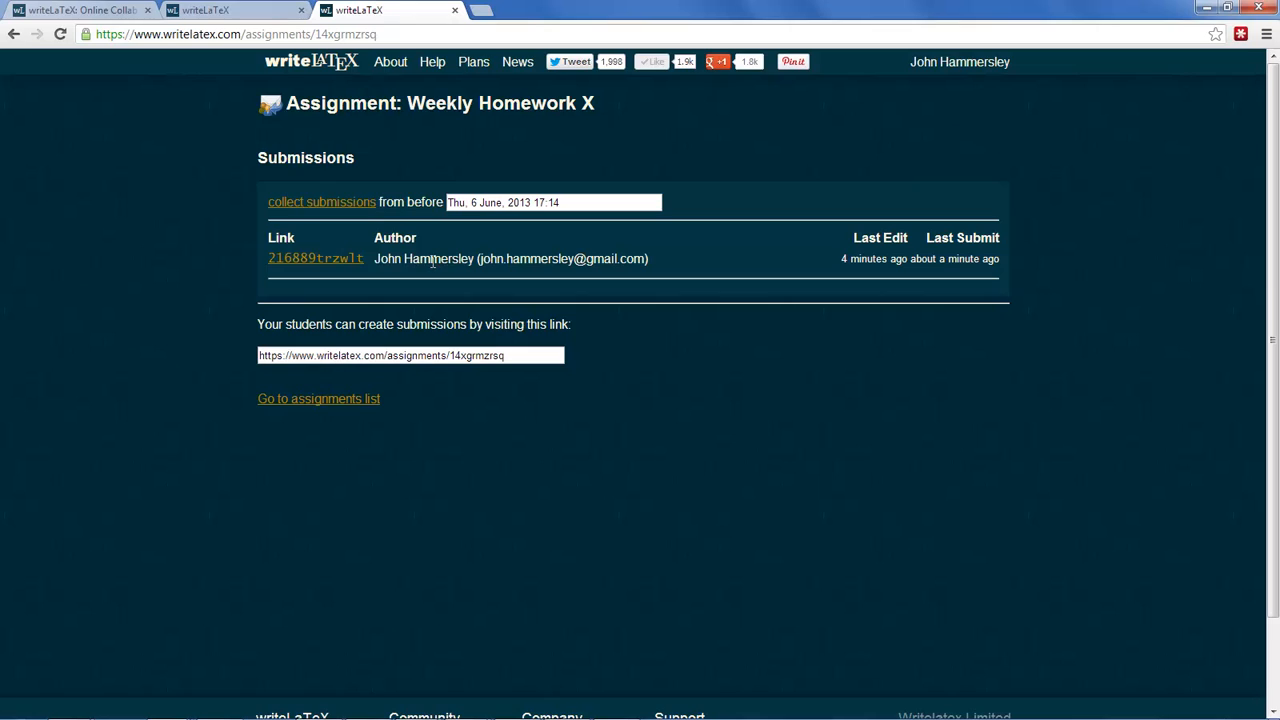
mouse_move(465, 287)
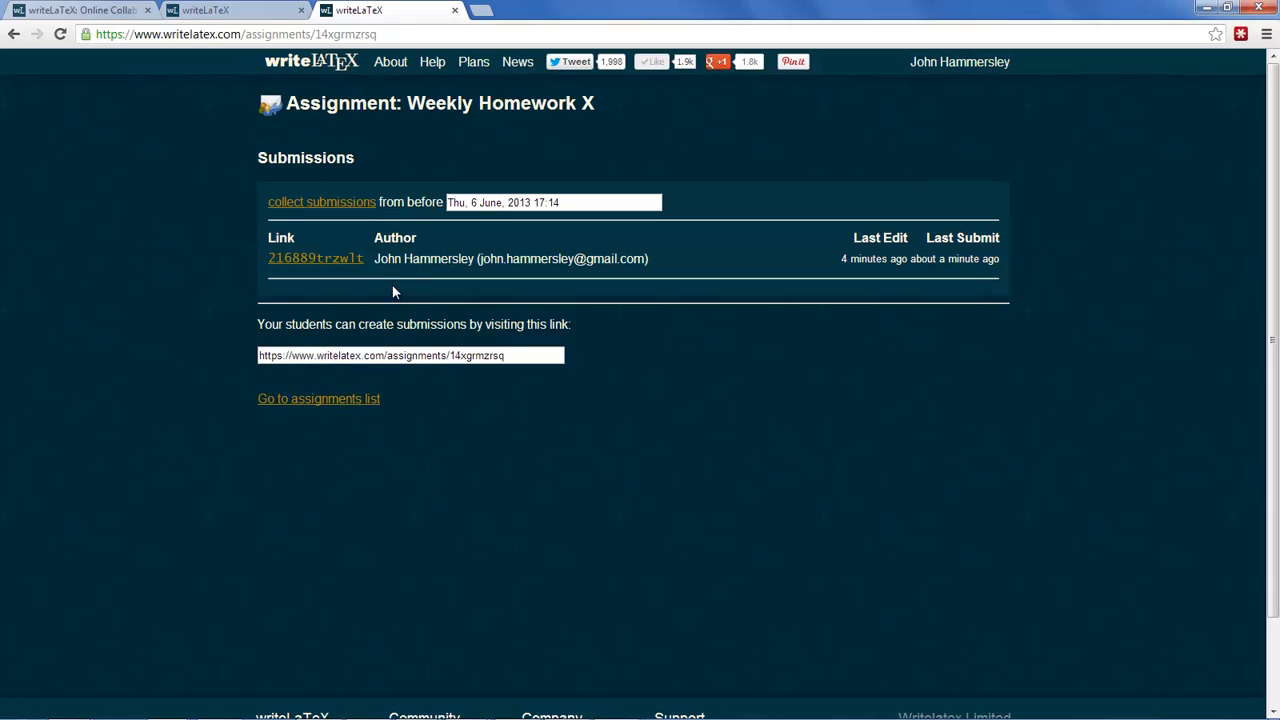
mouse_move(350, 305)
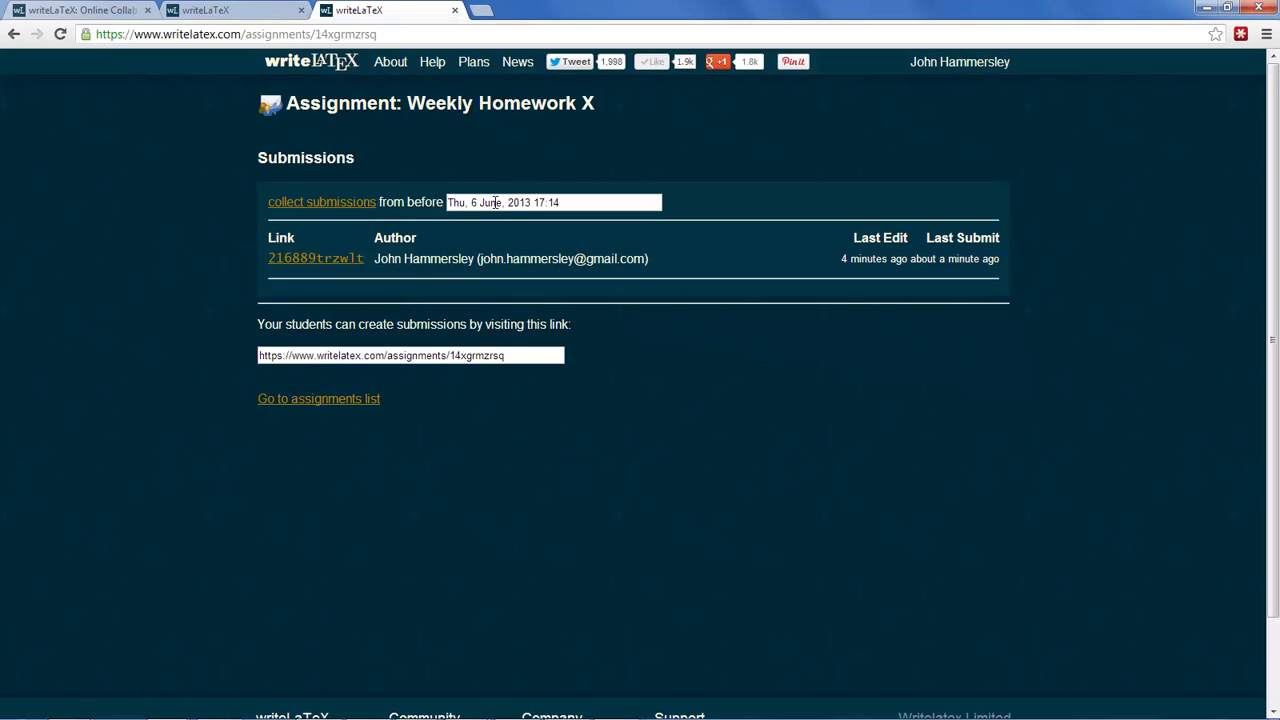
click(553, 202)
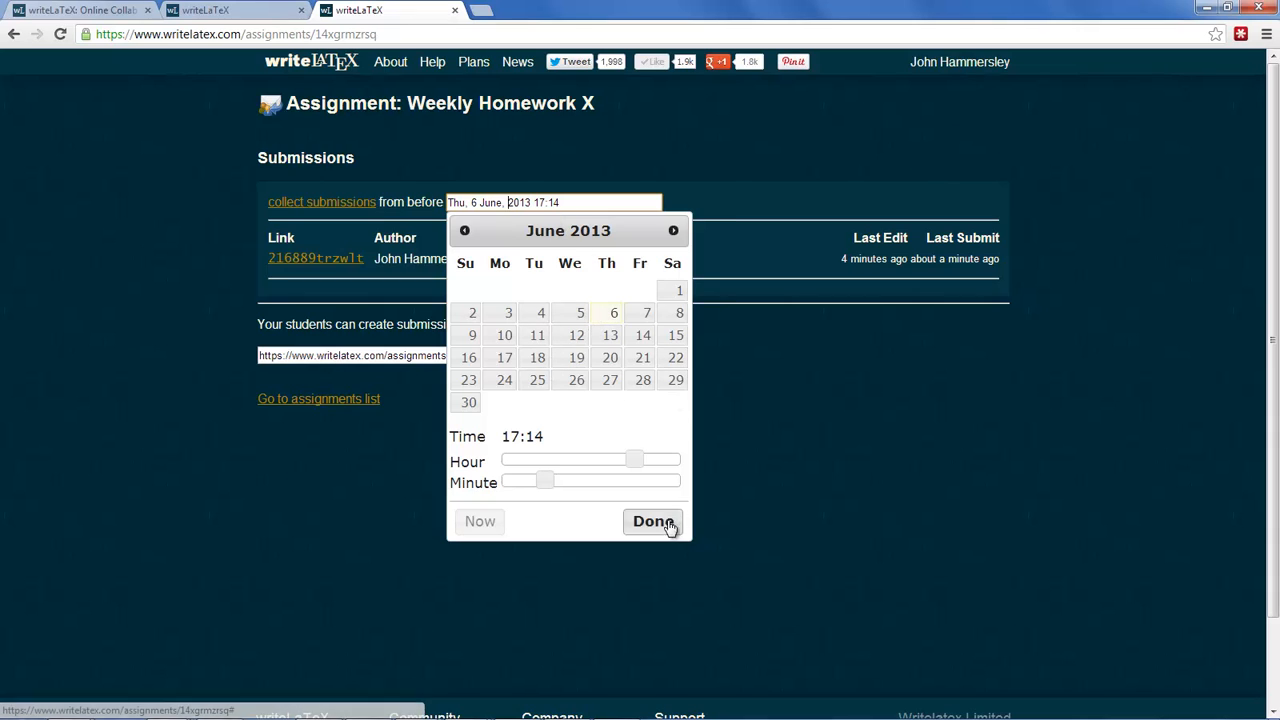
click(652, 521)
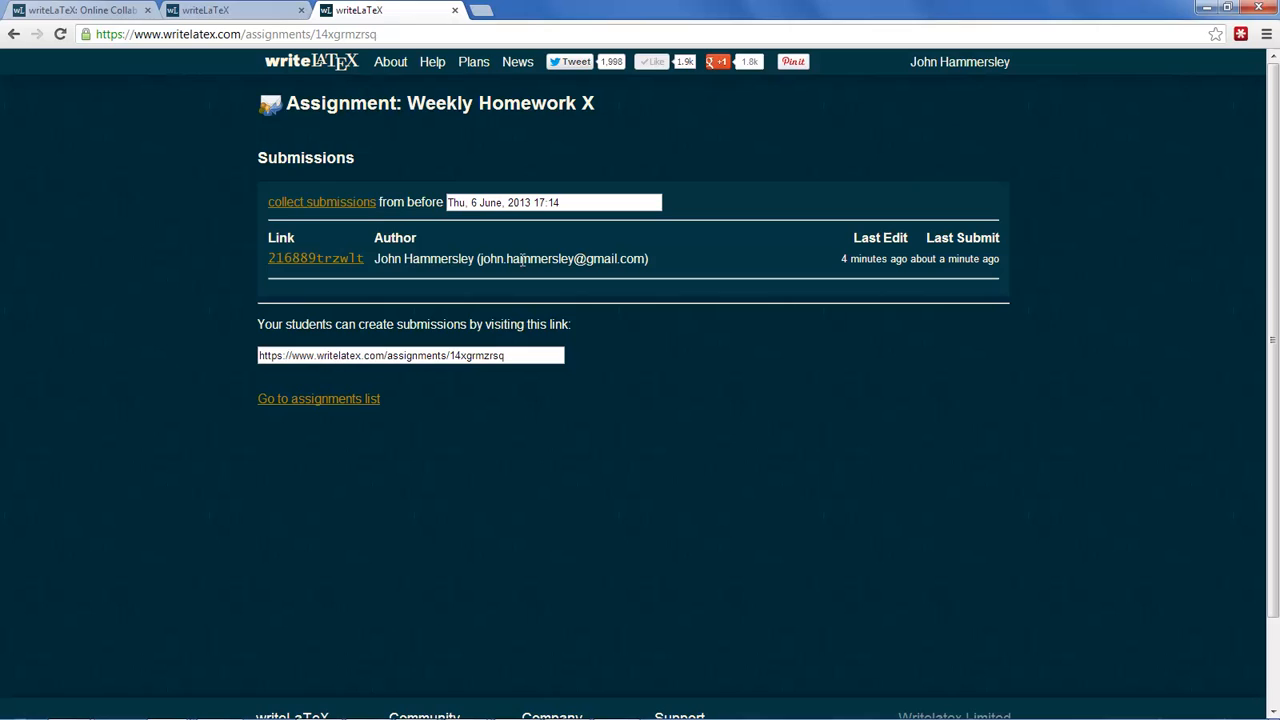
mouse_move(505, 279)
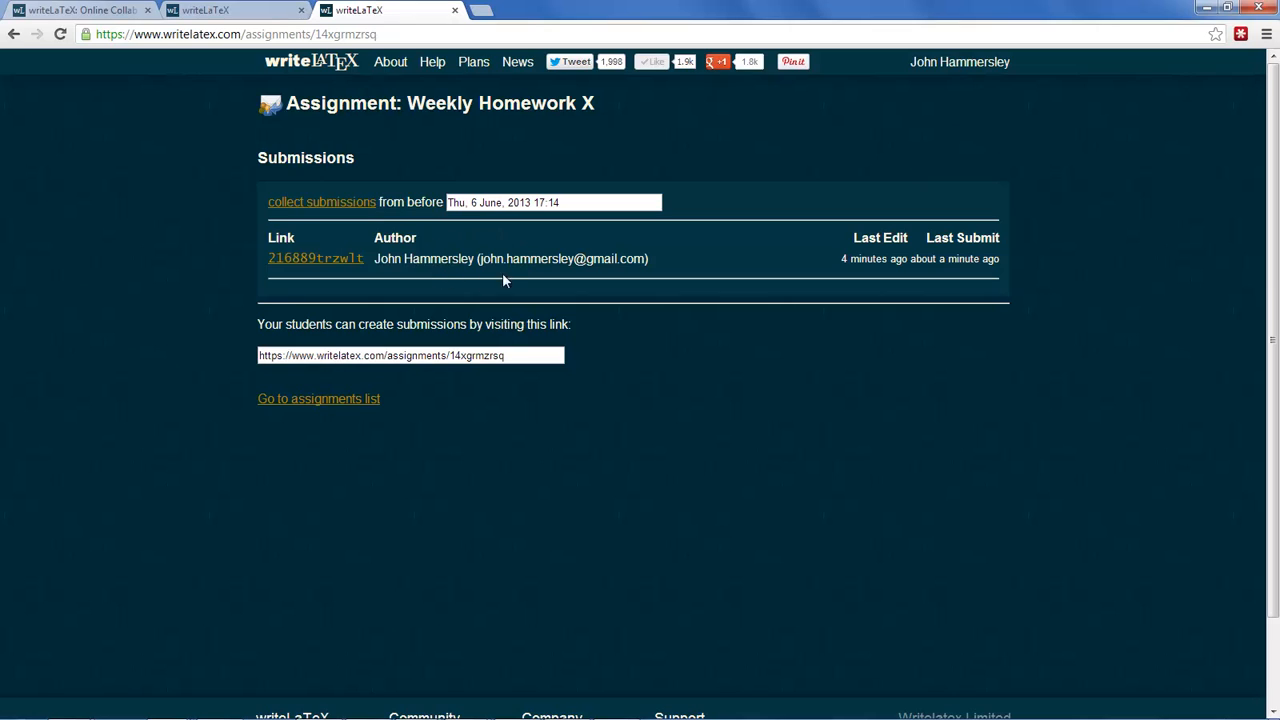
mouse_move(350, 205)
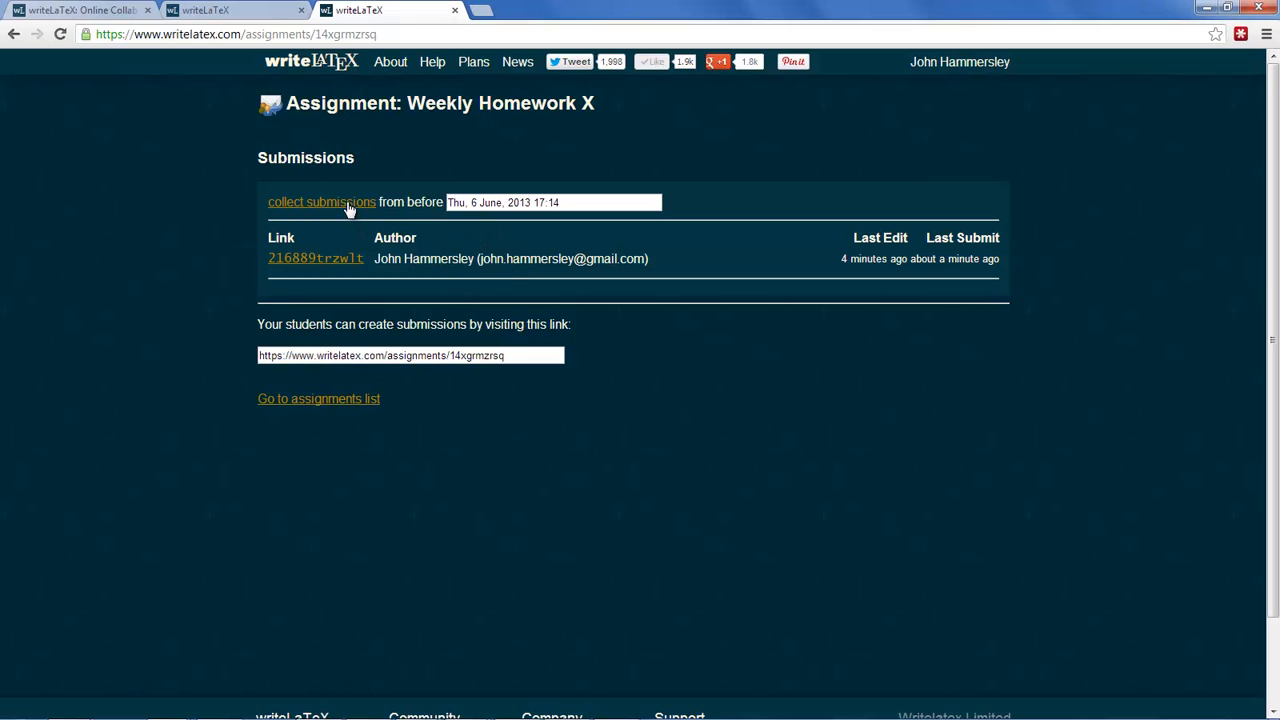
Step: Collect all submissions and download them as weekly-homework-x.zip
click(321, 202)
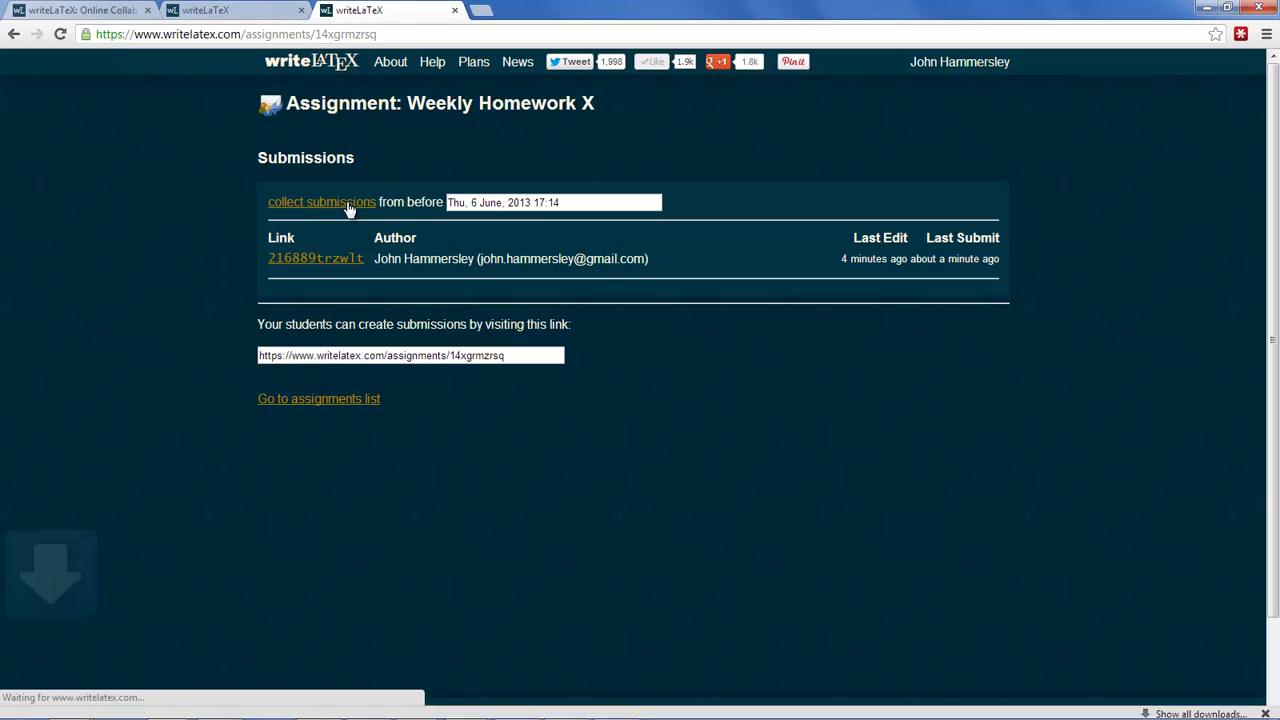
click(321, 202)
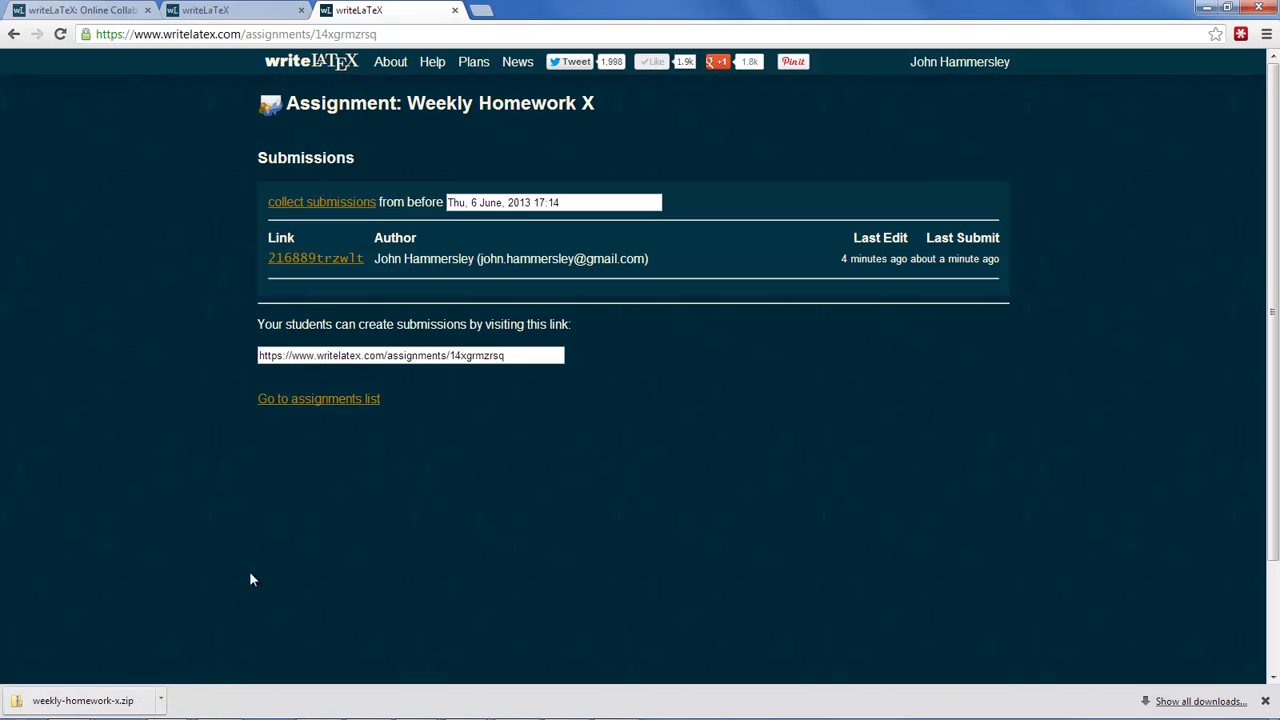
mouse_move(443, 495)
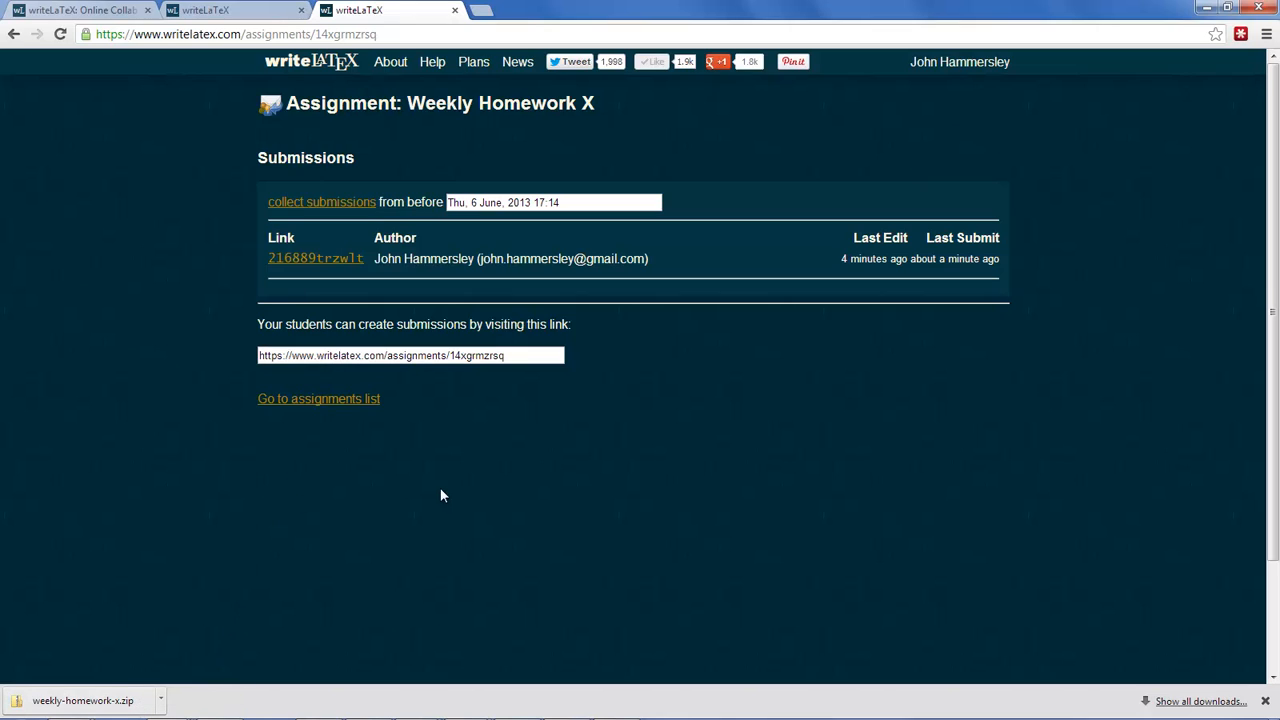
mouse_move(663, 305)
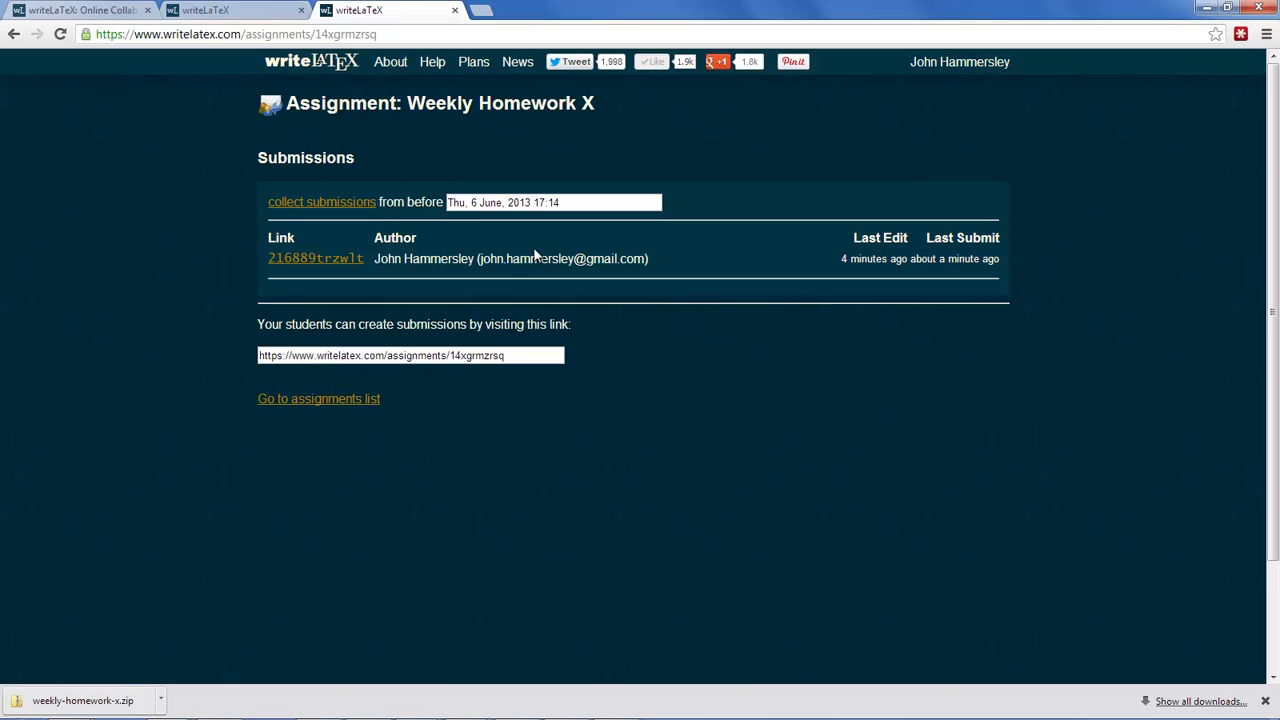
mouse_move(623, 322)
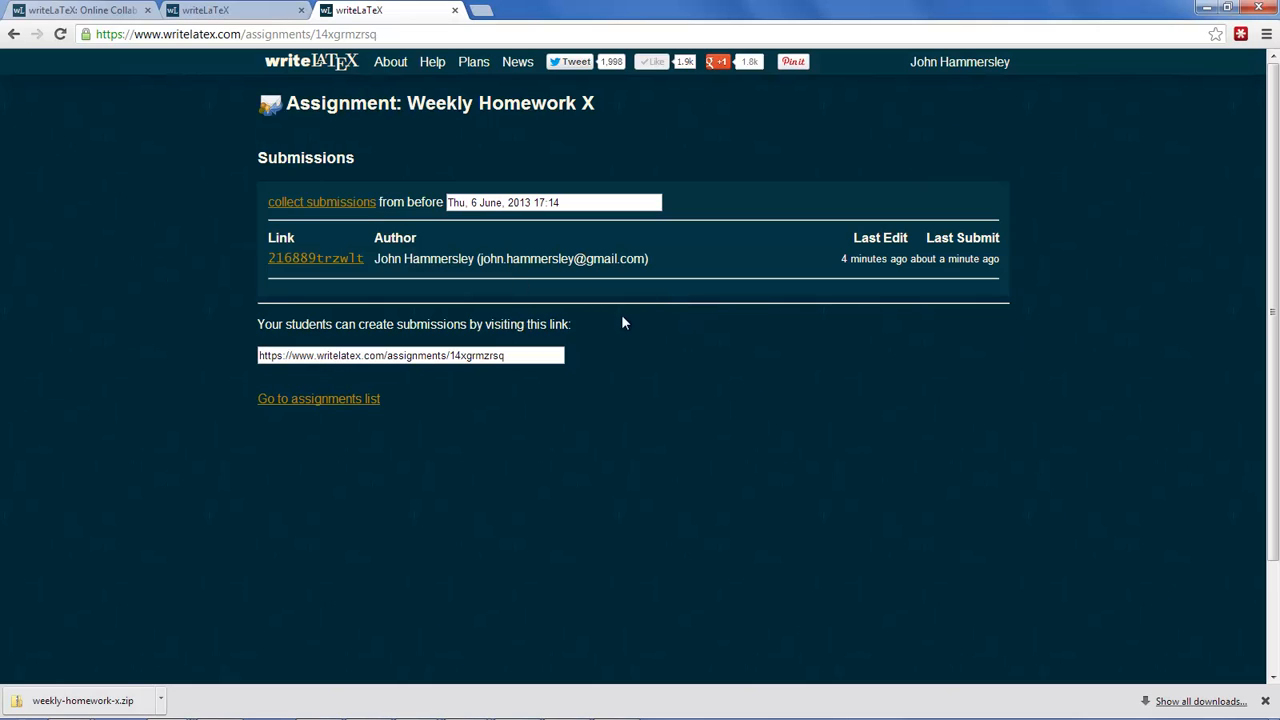
mouse_move(628, 328)
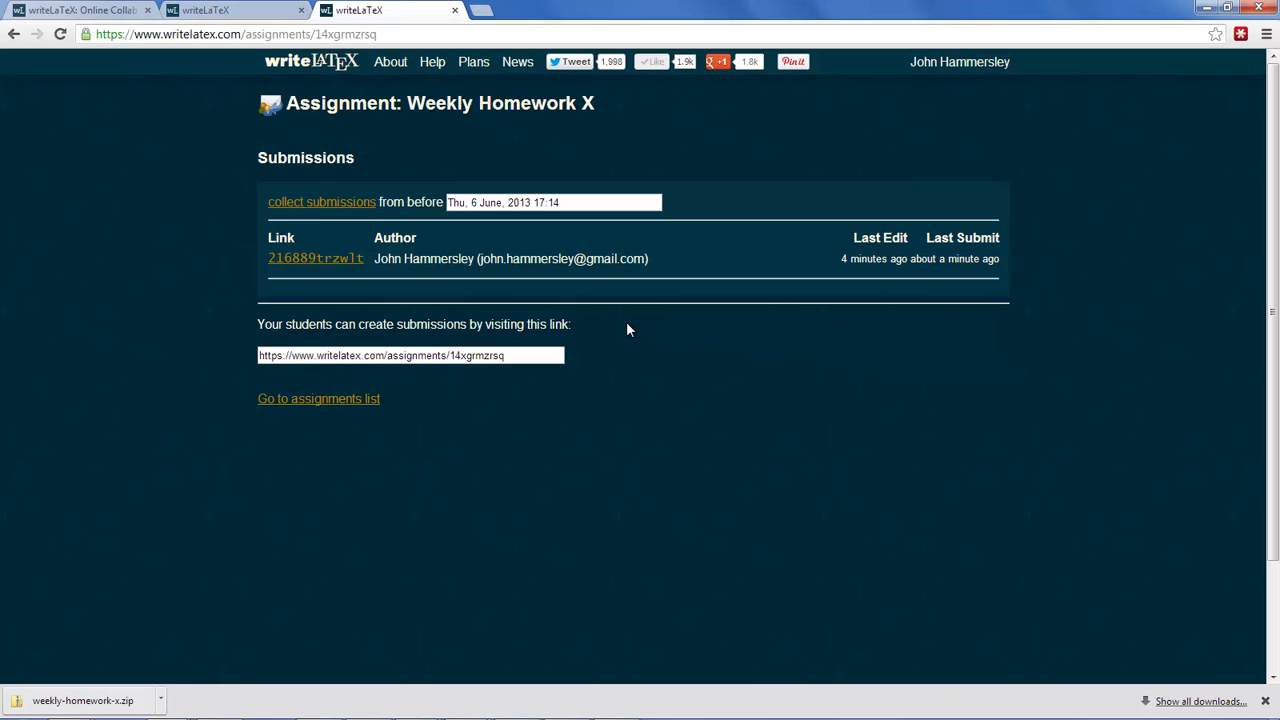